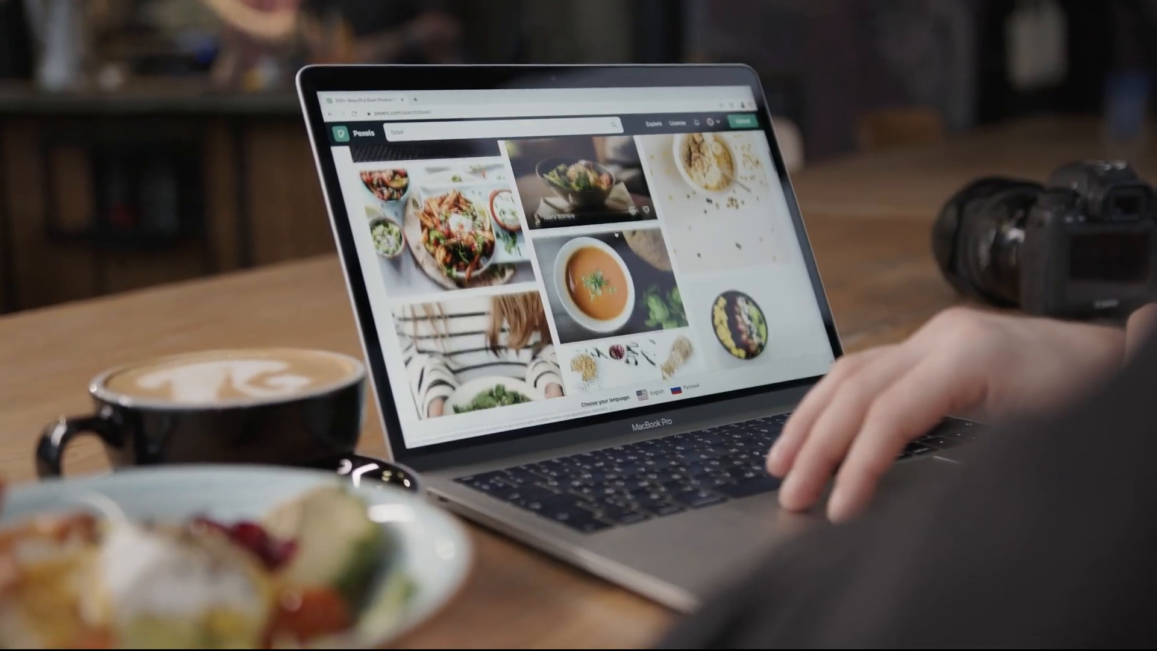
- Scroll through the Web Timer Chrome Web Store listing
{"action": "scroll", "scroll_direction": "down", "scroll_amount": 3}
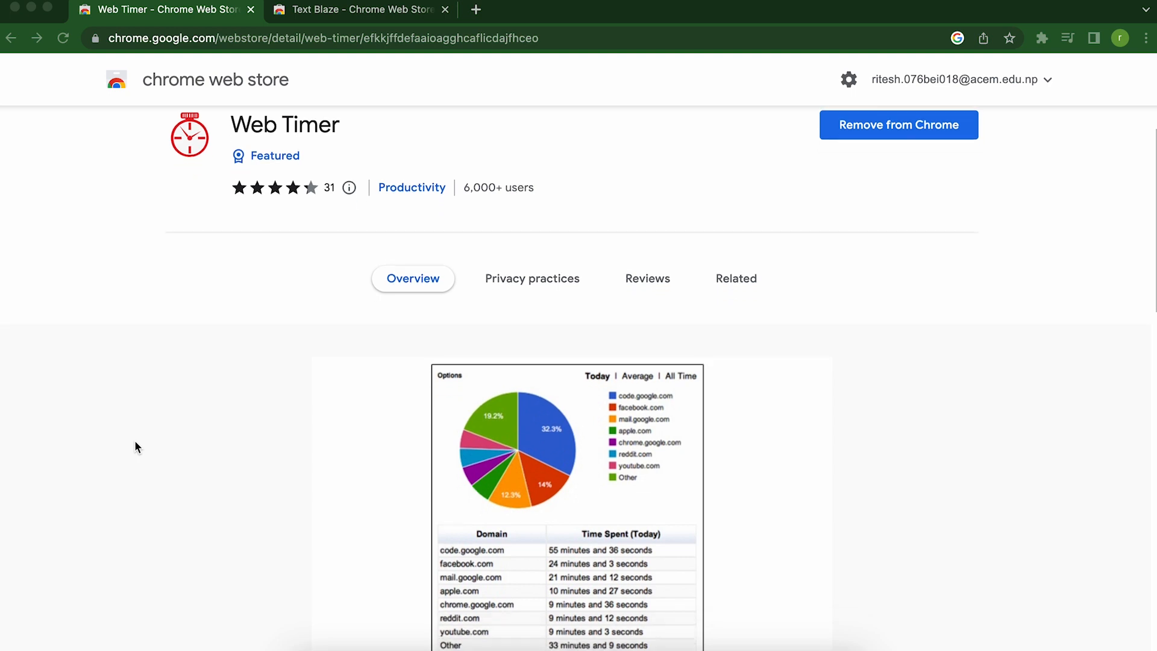
{"action": "scroll", "scroll_direction": "down", "scroll_amount": 3}
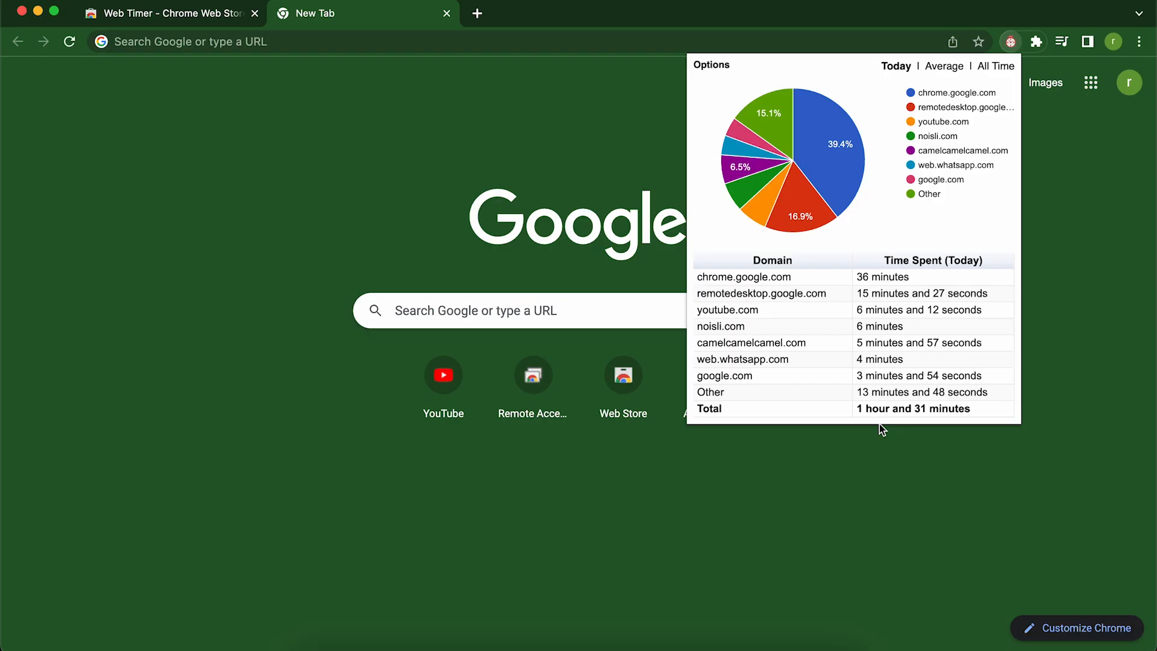
{"action": "mouse_move", "coordinate": [796, 286]}
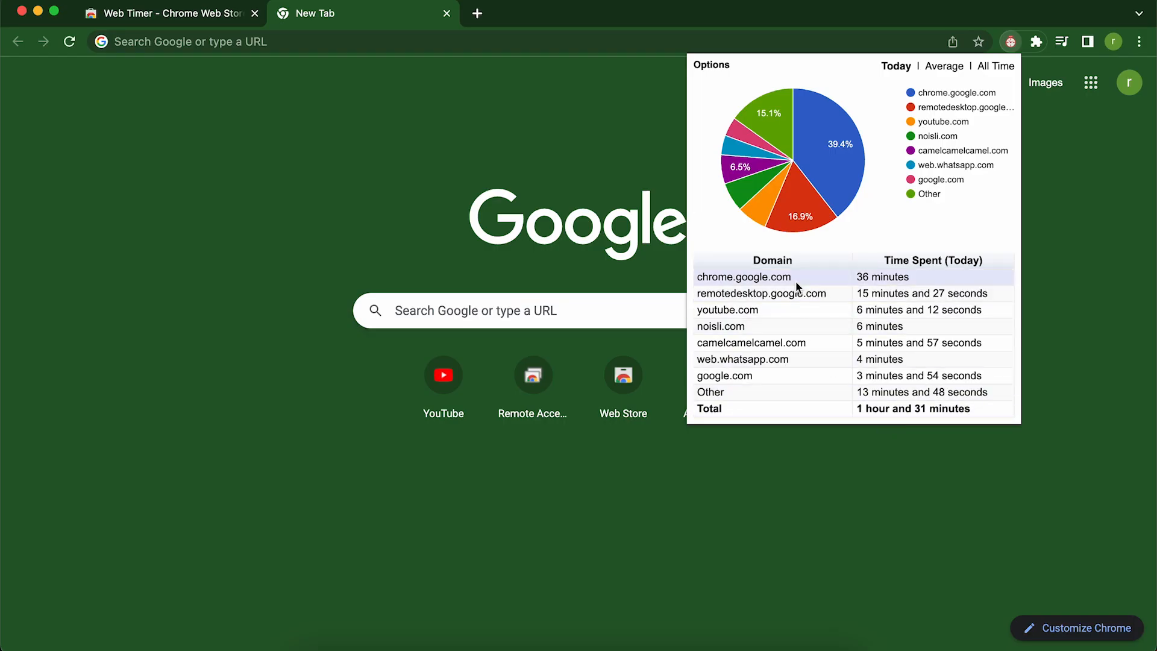
{"action": "mouse_move", "coordinate": [790, 326]}
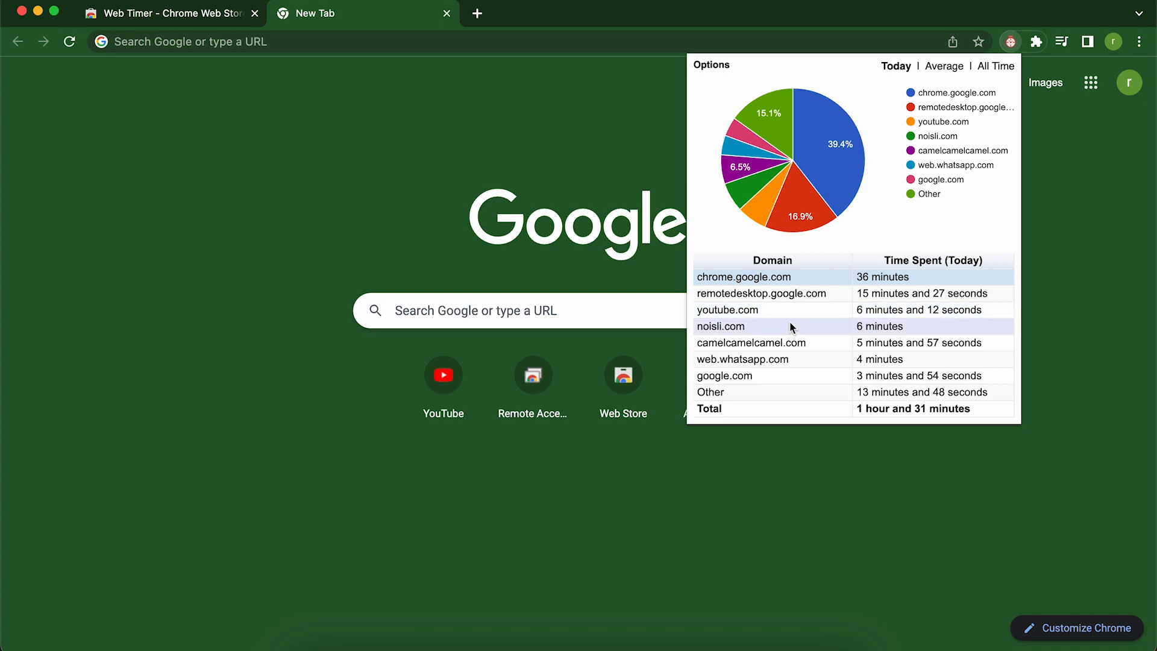
{"action": "mouse_move", "coordinate": [801, 435]}
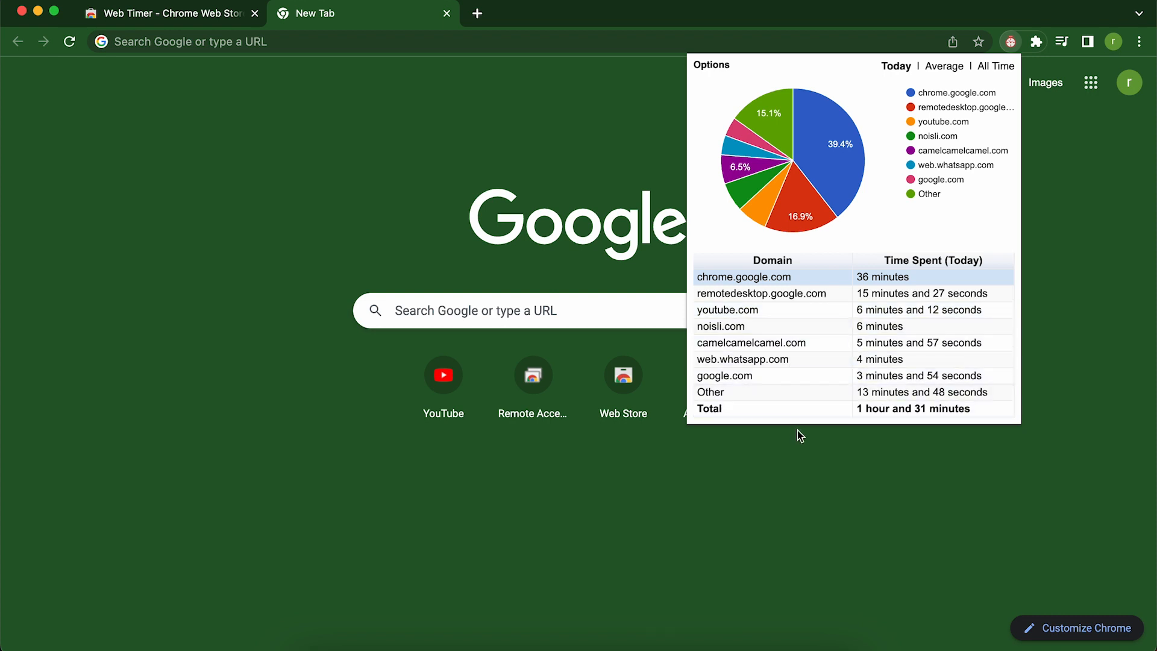
- Switch the Web Timer chart to Average and All Time, then open its Options page
{"action": "left_click", "coordinate": [943, 66]}
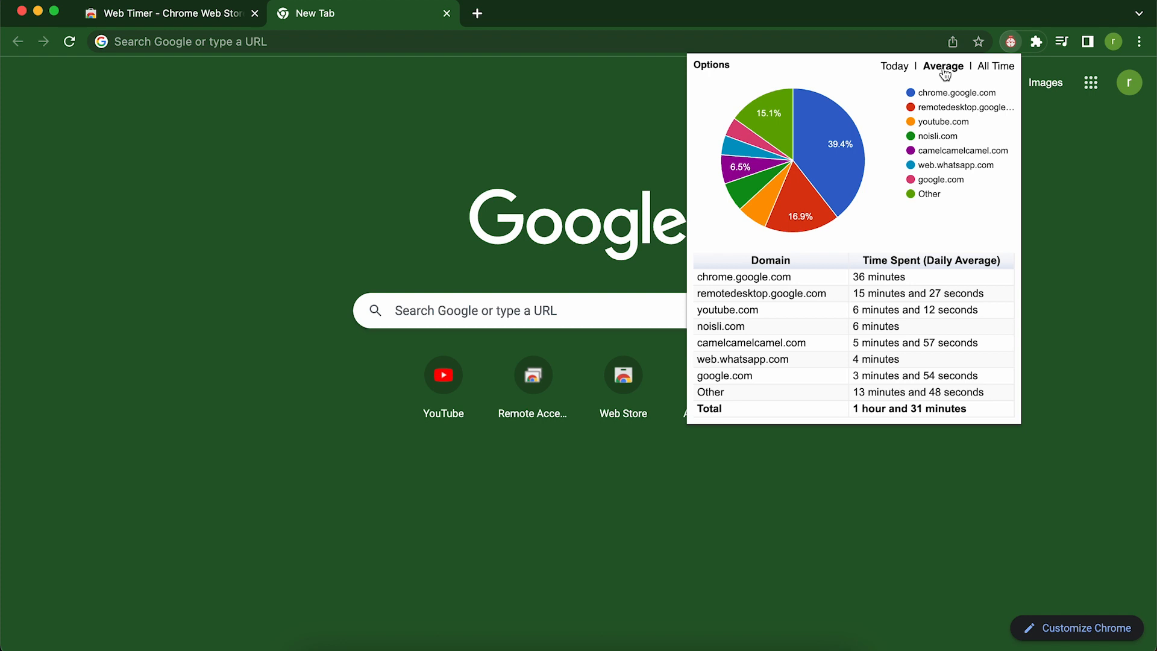
{"action": "mouse_move", "coordinate": [995, 72]}
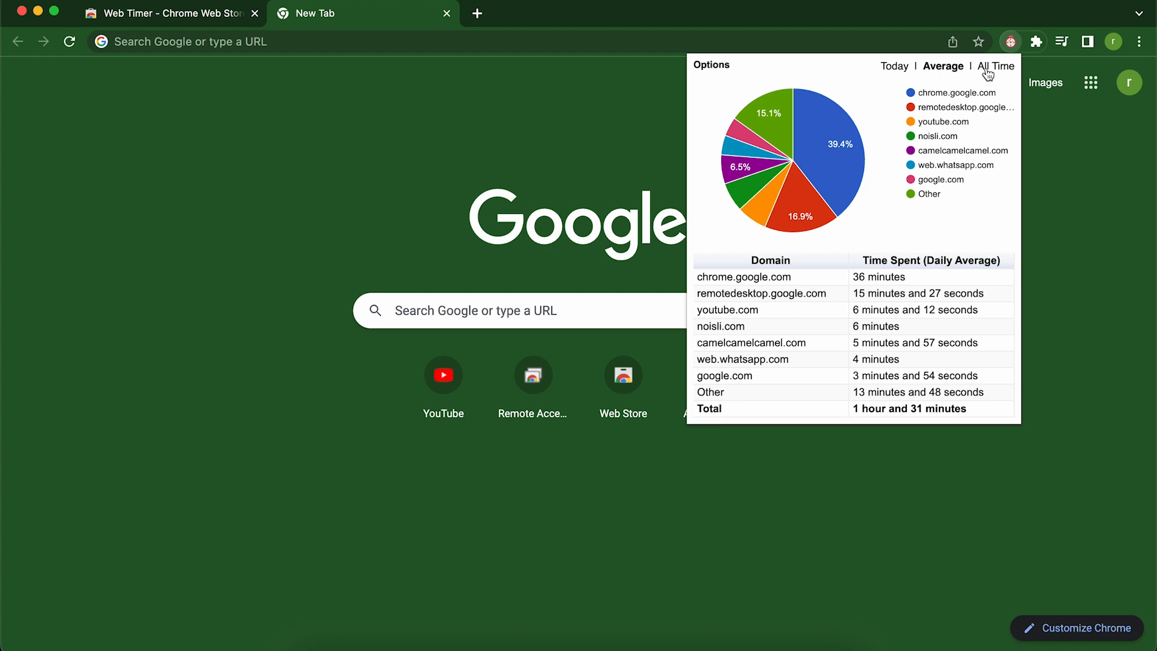
{"action": "left_click", "coordinate": [995, 65]}
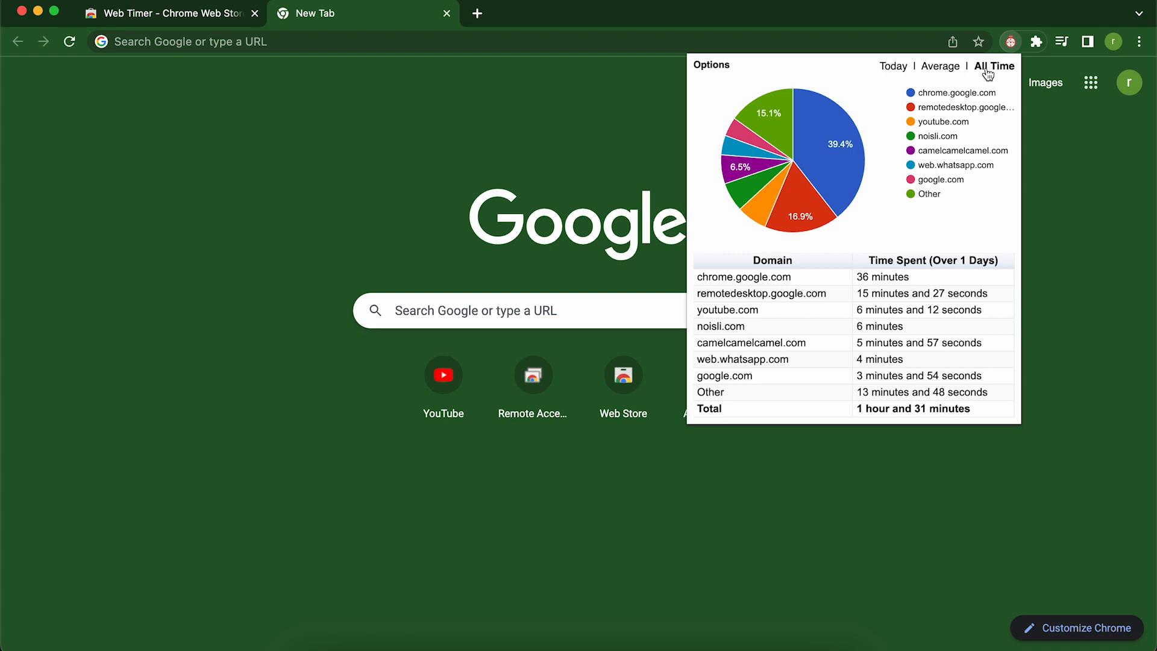
{"action": "left_click", "coordinate": [711, 65]}
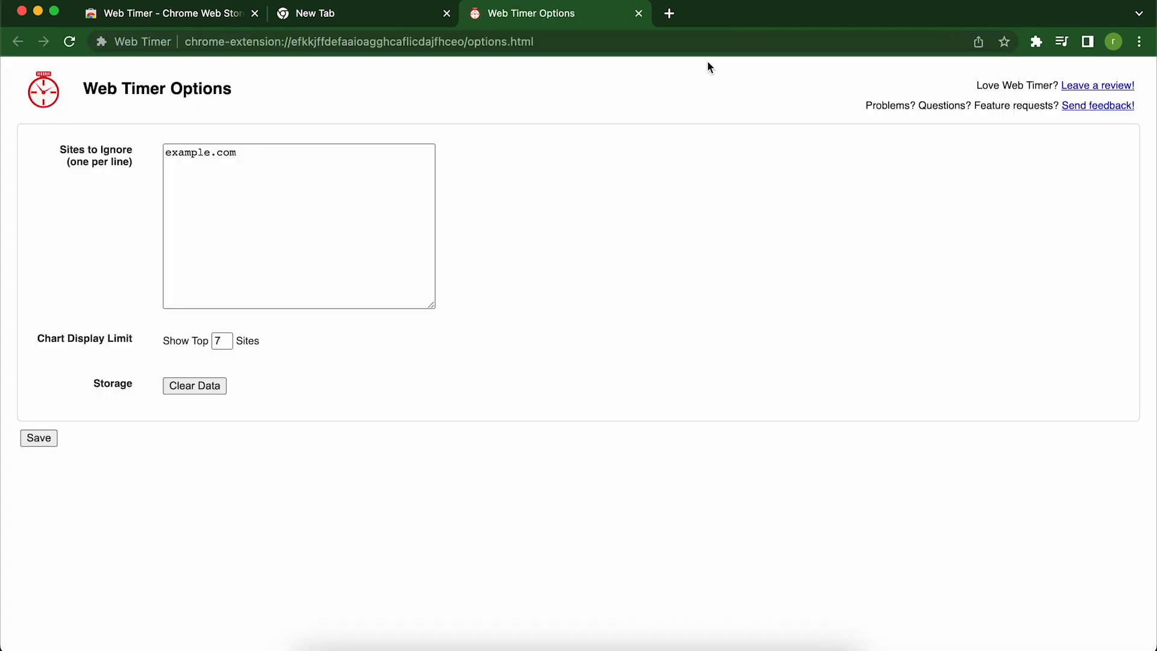